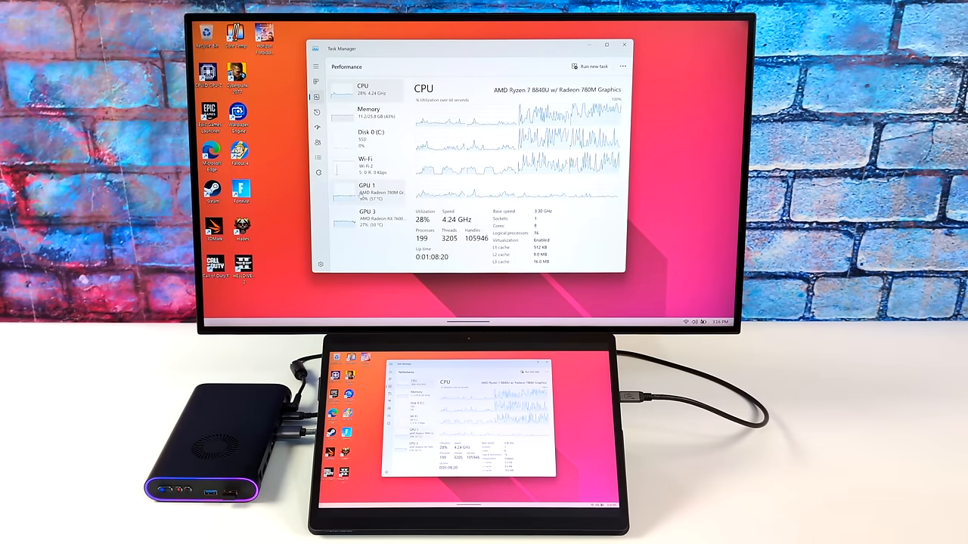
{"action": "left_click", "coordinate": [367, 191]}
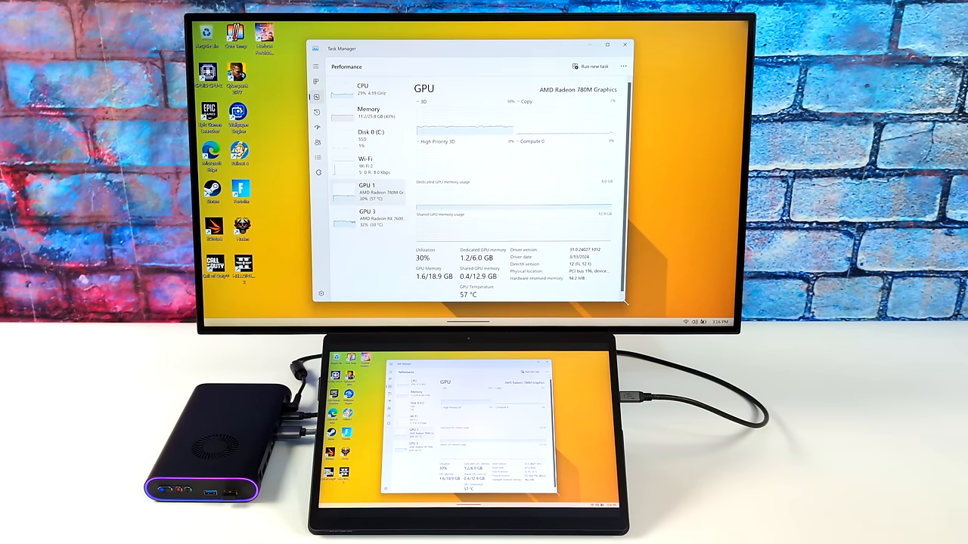
{"action": "left_click", "coordinate": [368, 216]}
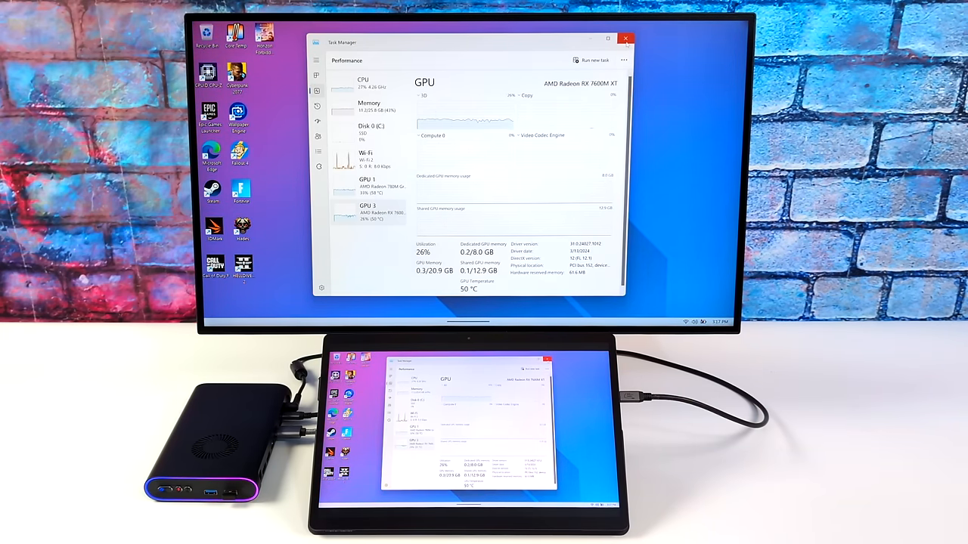
{"action": "left_click", "coordinate": [626, 38]}
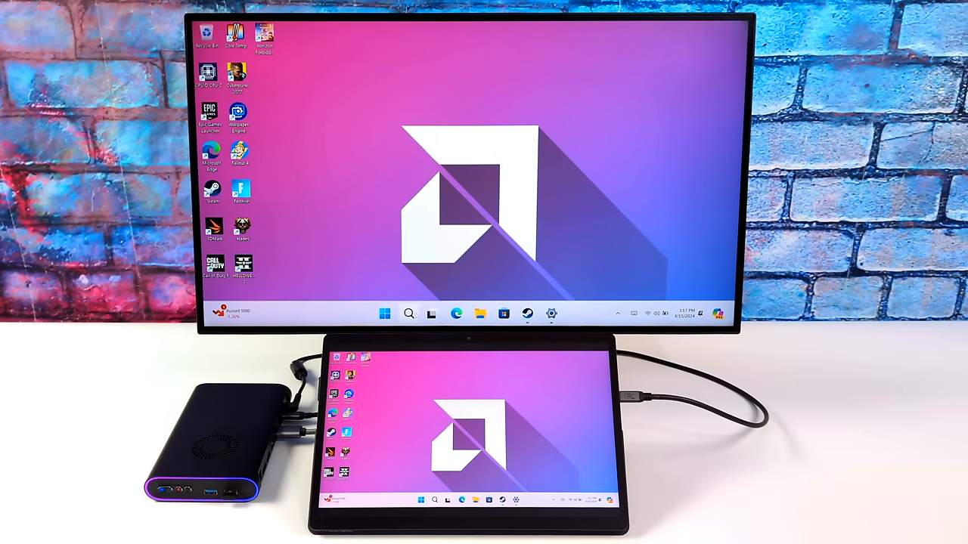
{"action": "left_click", "coordinate": [384, 313]}
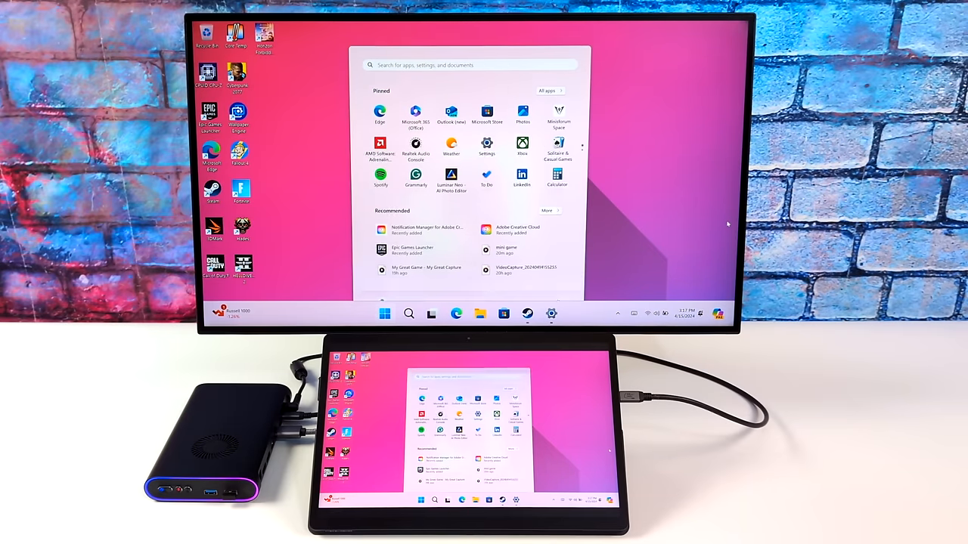
{"action": "left_click", "coordinate": [604, 291]}
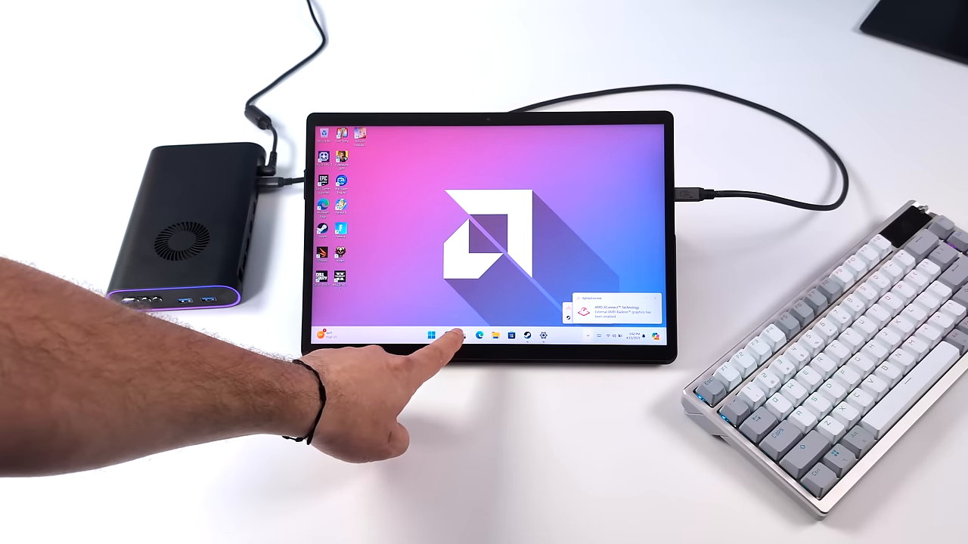
{"action": "left_click", "coordinate": [446, 335]}
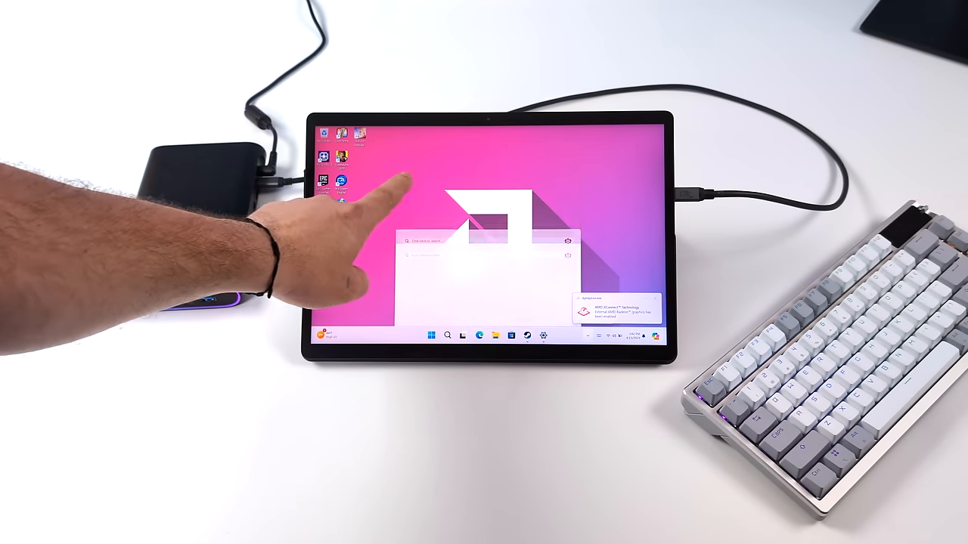